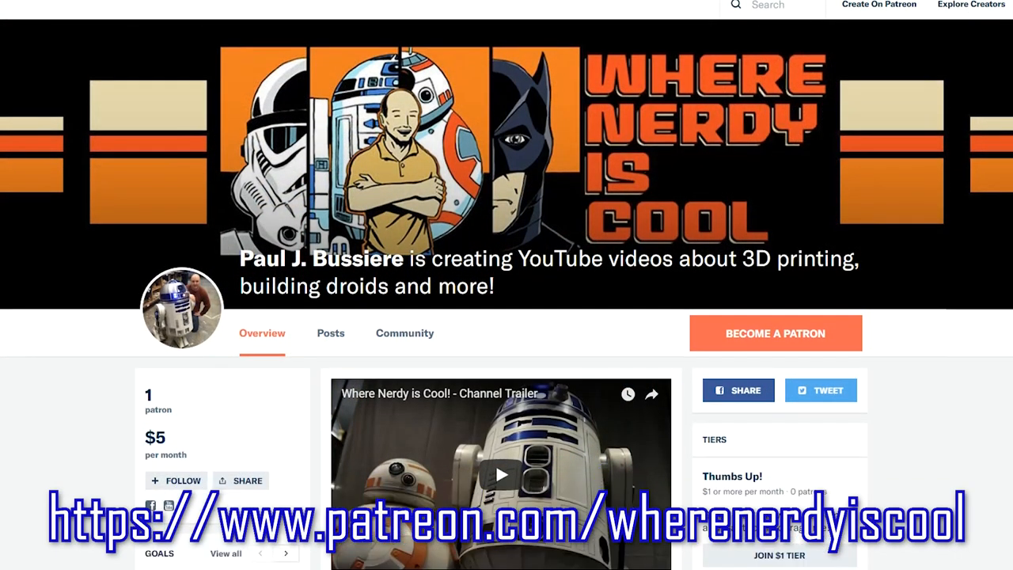
pyautogui.scroll(-3)
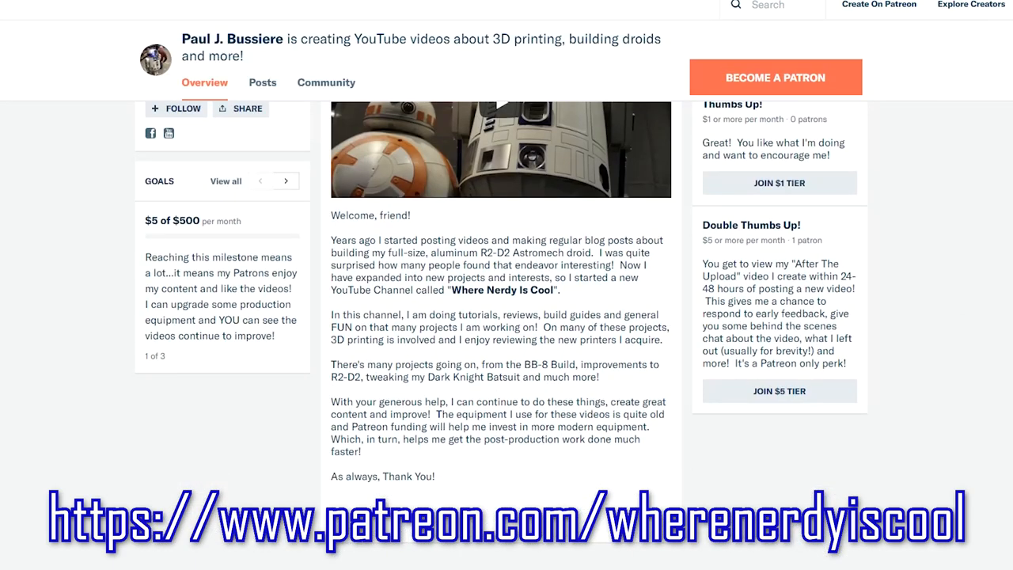
pyautogui.scroll(-3)
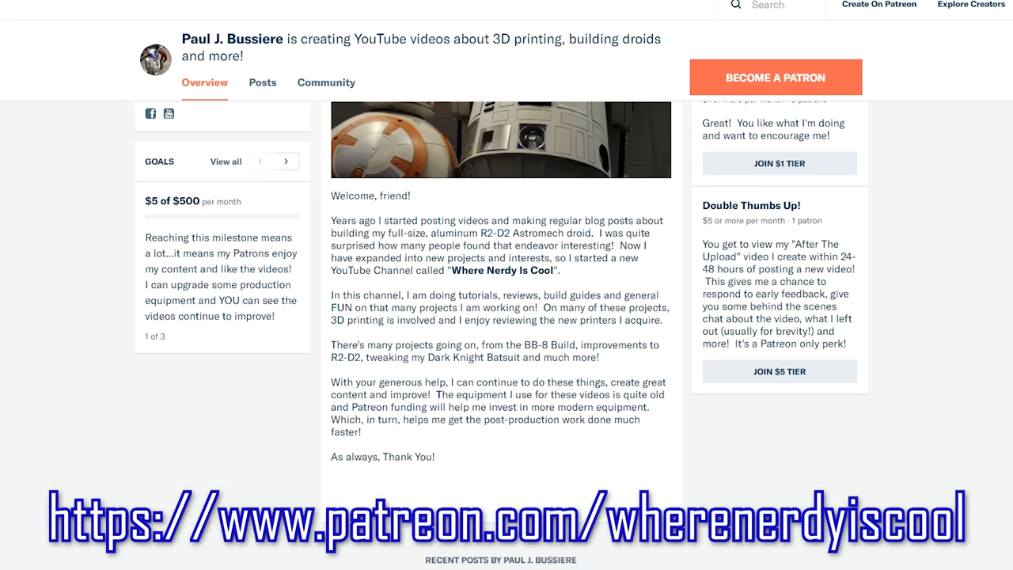
pyautogui.scroll(-3)
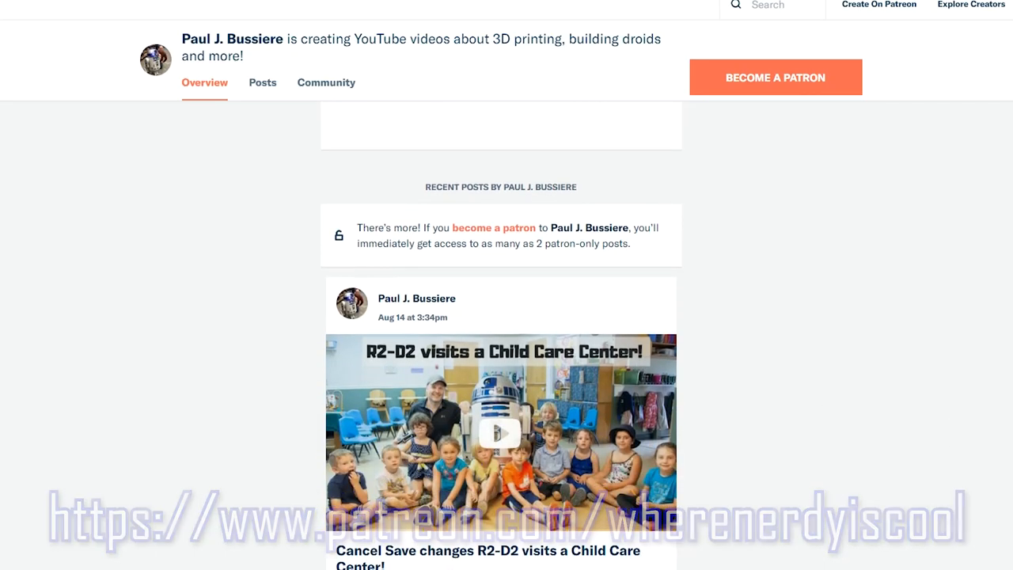